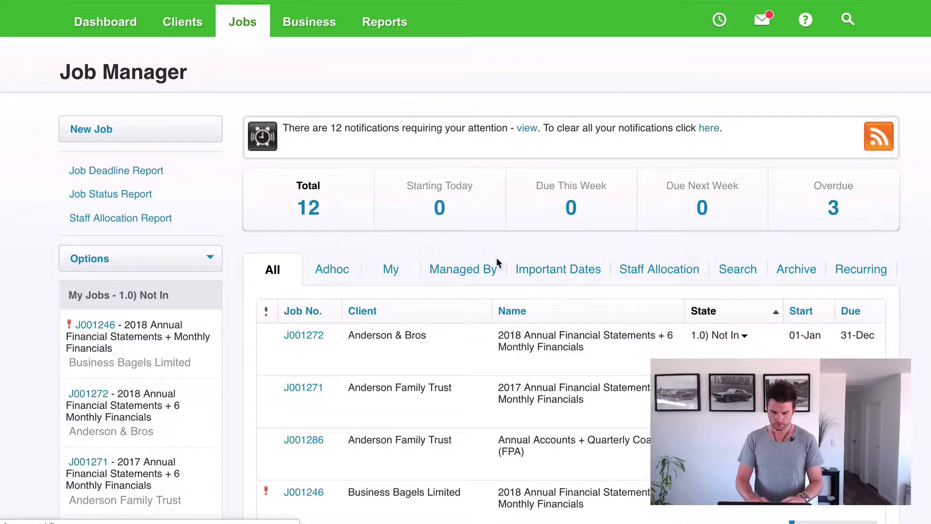
Start a new recurring job from the Recurring list, repeating every 12 Month(s)
left_click(861, 269)
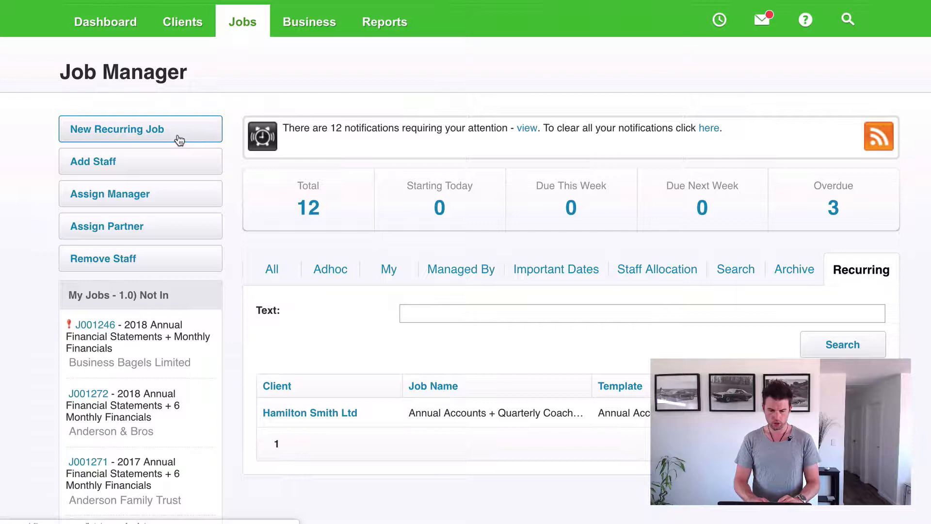
left_click(140, 129)
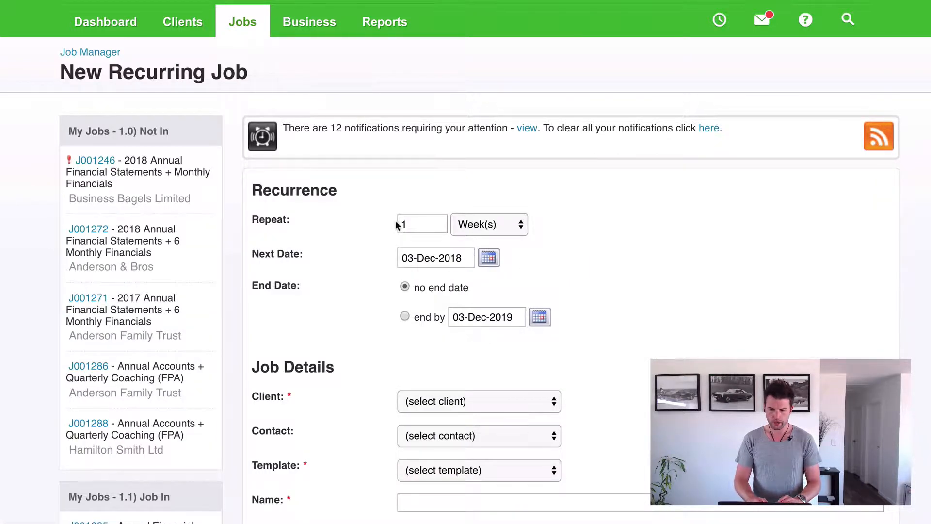
left_click(489, 224)
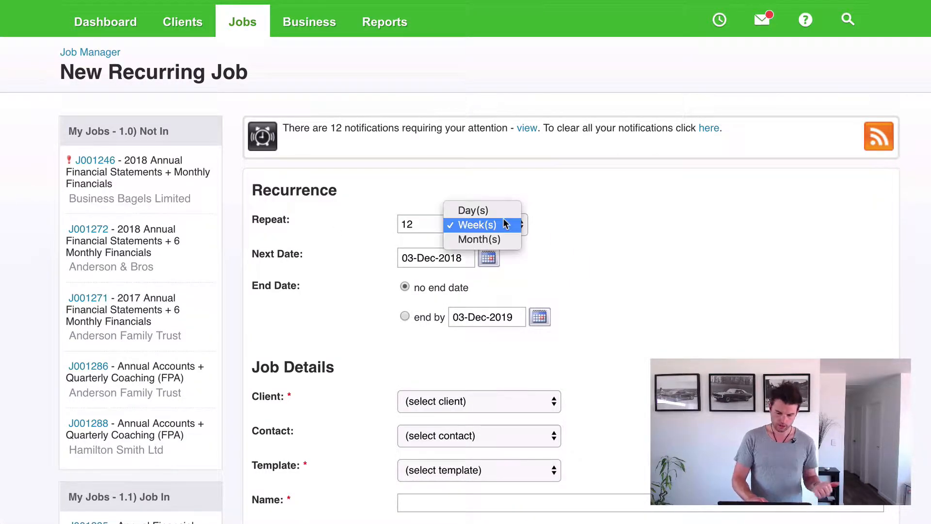
left_click(479, 239)
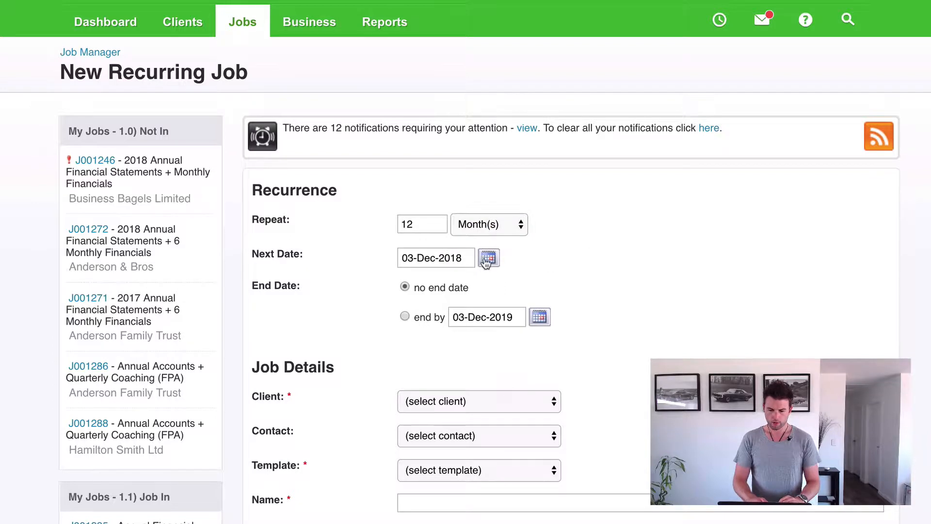
Set the job's Next Date to 01-Jan-2019 from the calendar
scroll("down", 3)
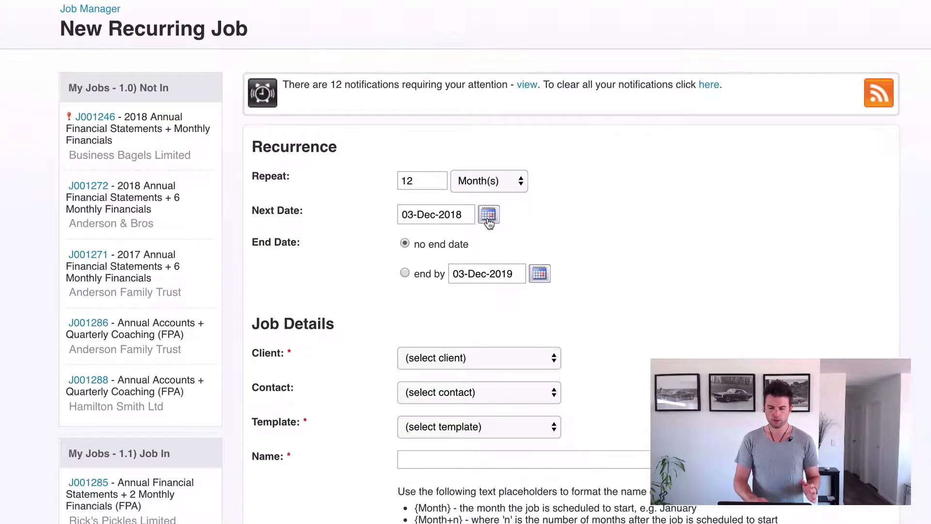
left_click(488, 213)
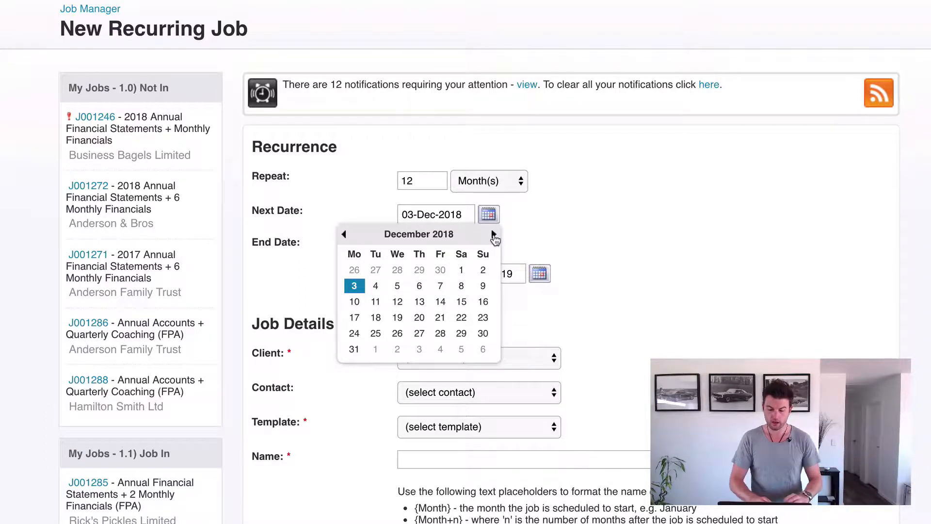
left_click(493, 234)
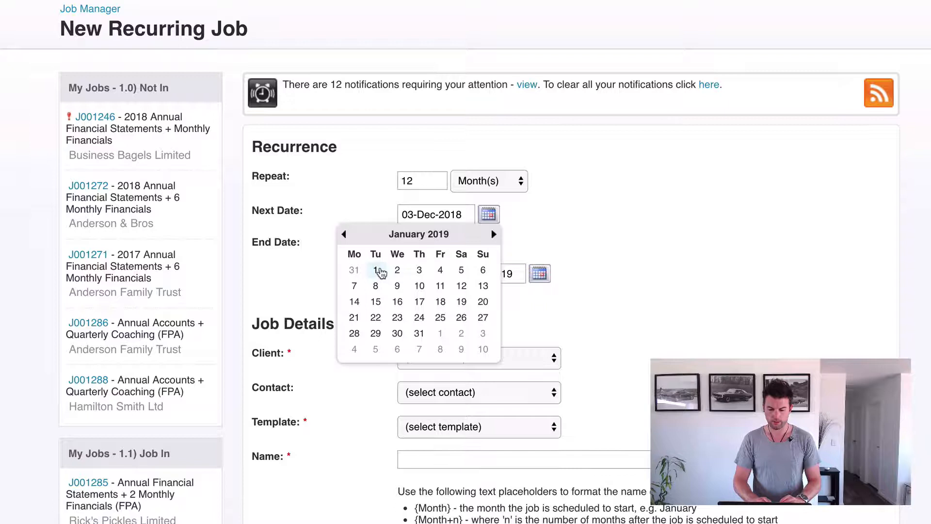
left_click(375, 270)
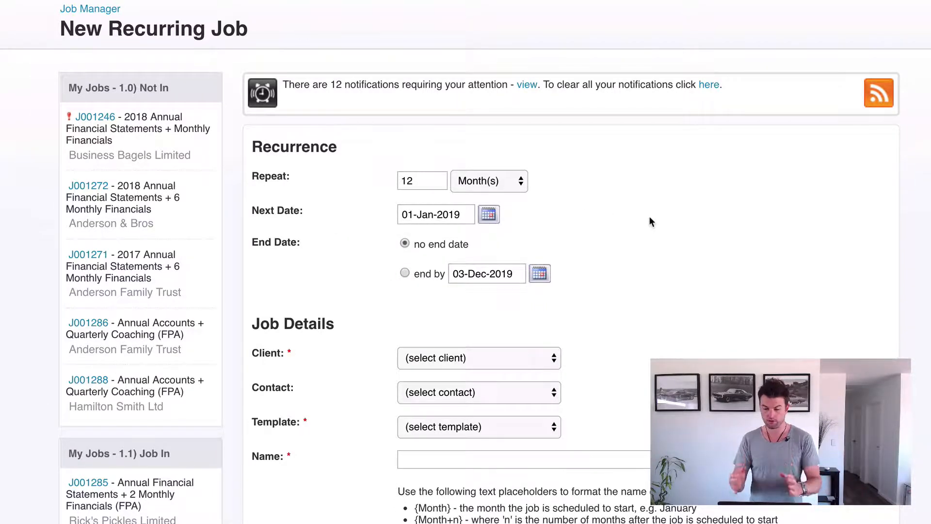
scroll("down", 3)
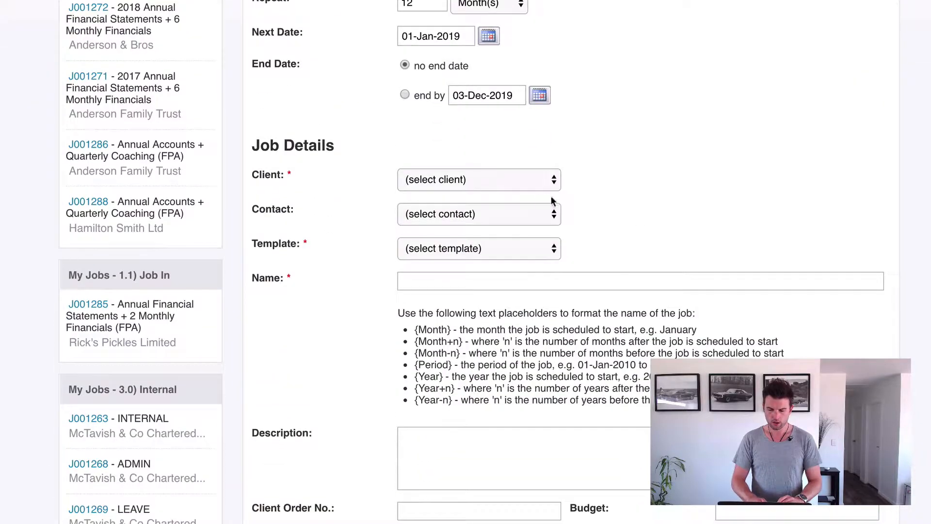
left_click(479, 179)
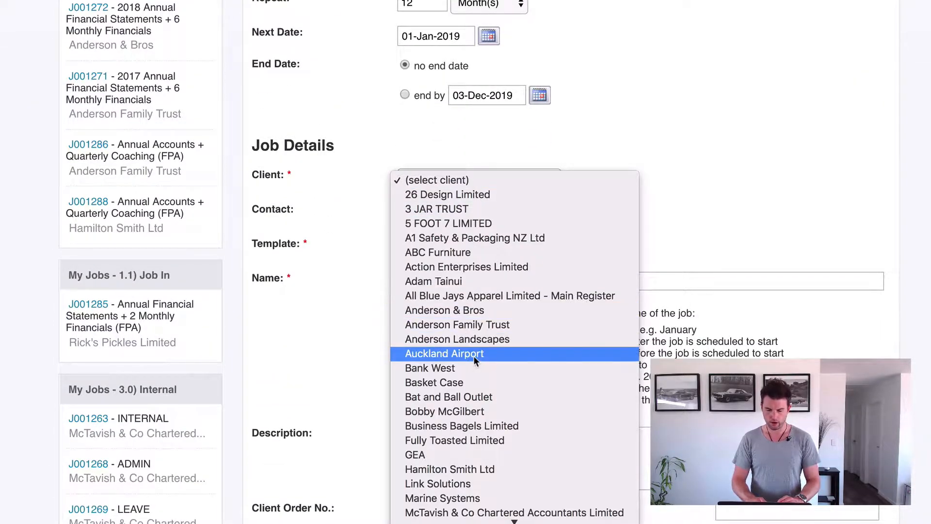
mouse_move(466, 411)
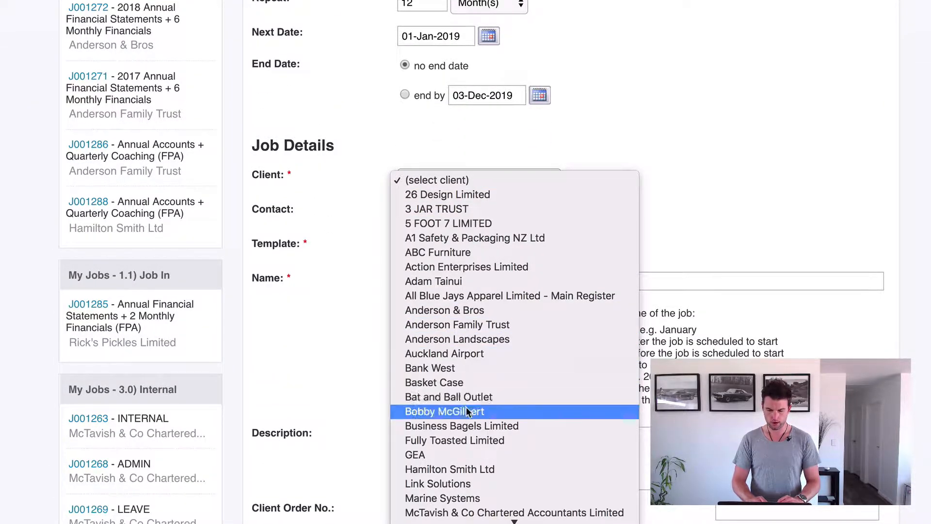
left_click(444, 411)
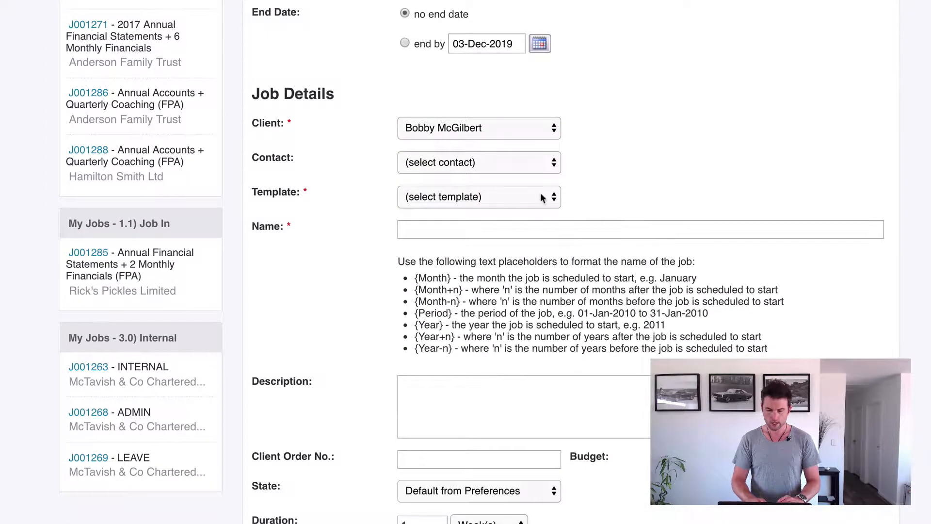
left_click(479, 197)
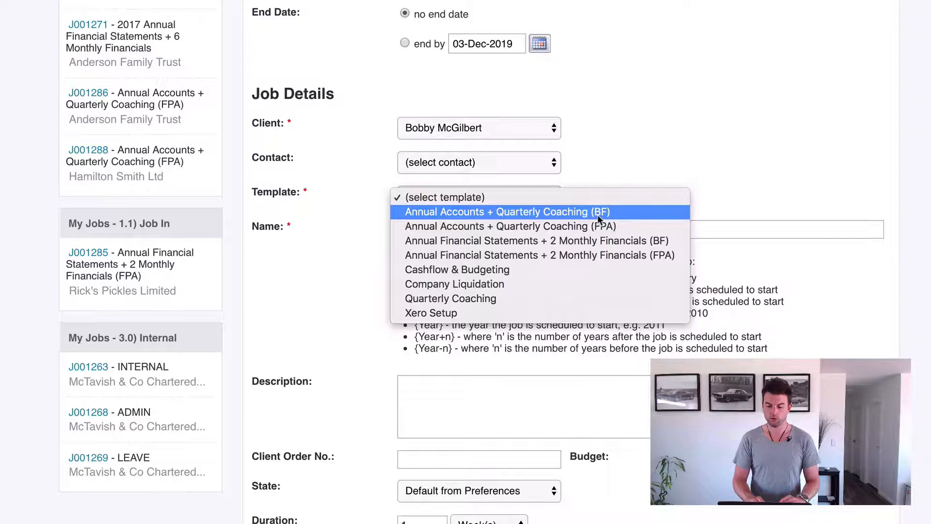
left_click(508, 212)
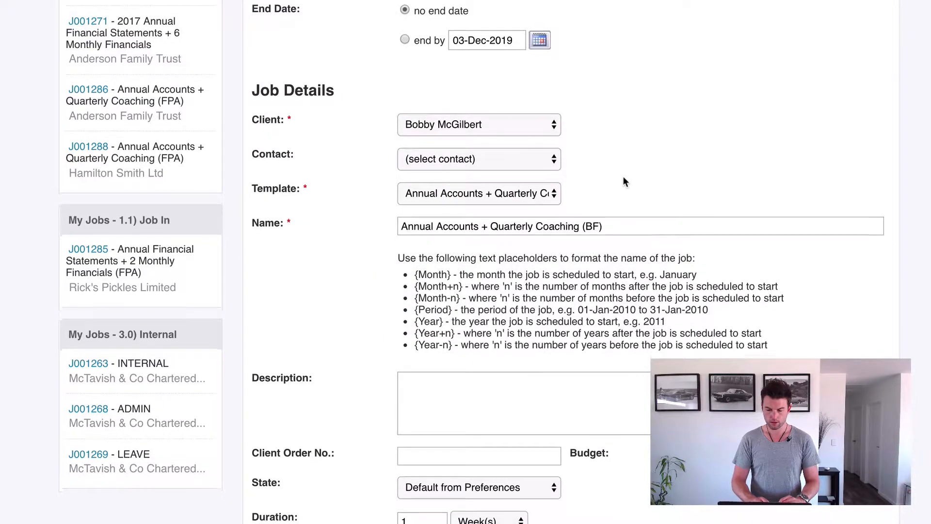
scroll("down", 3)
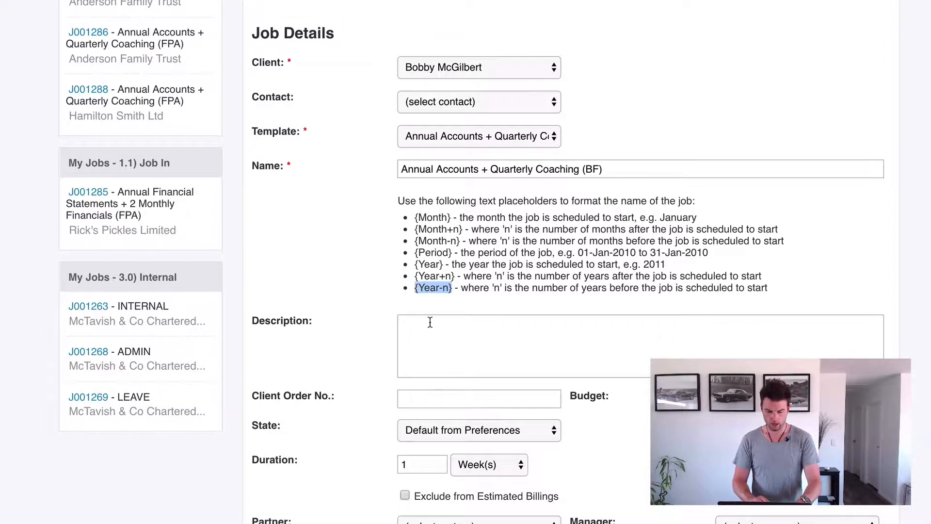
Prefix the job name with {Year-1} so it reads '{Year-1} Annual Accounts + Quarterly Coaching (BF)'
type("{Year-n}")
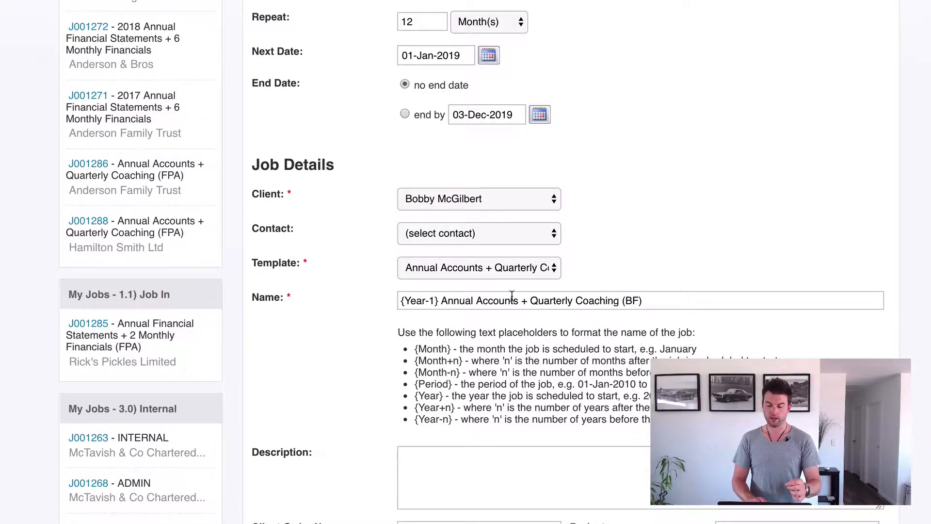
scroll("down", 3)
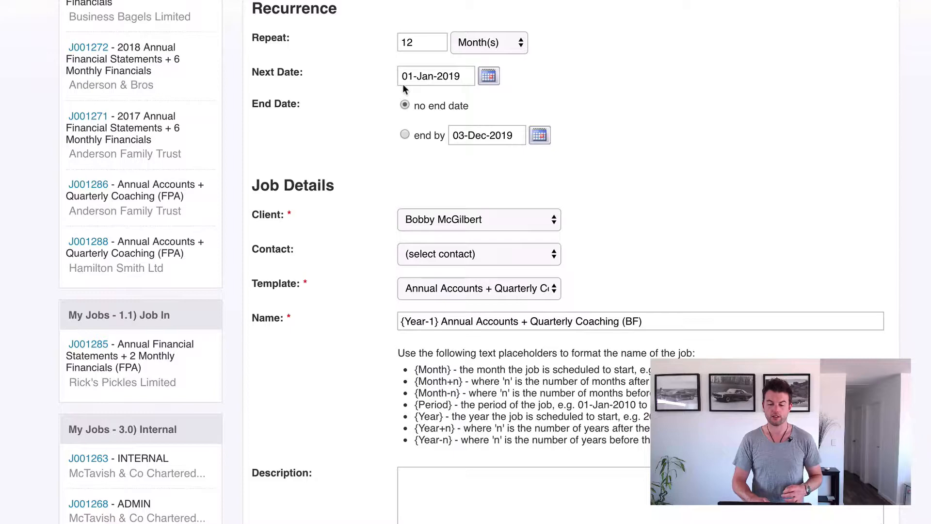
scroll("down", 3)
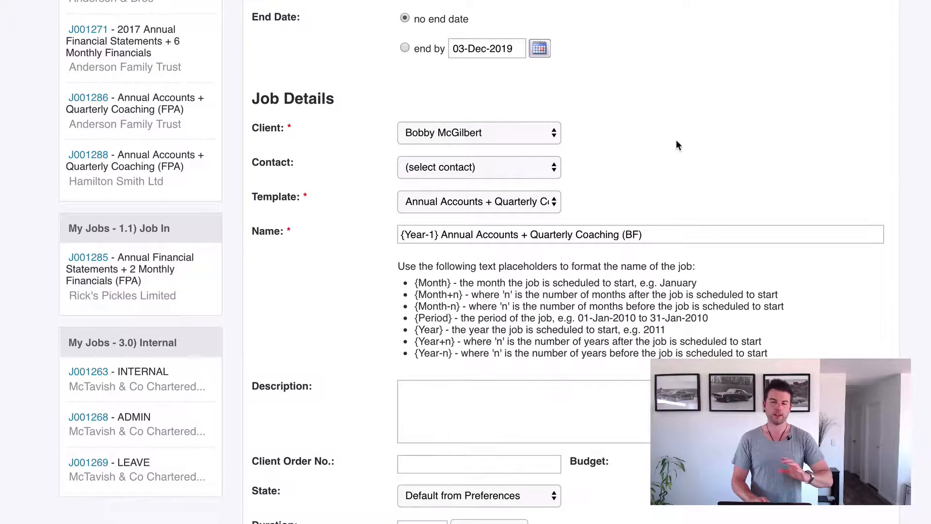
scroll("down", 3)
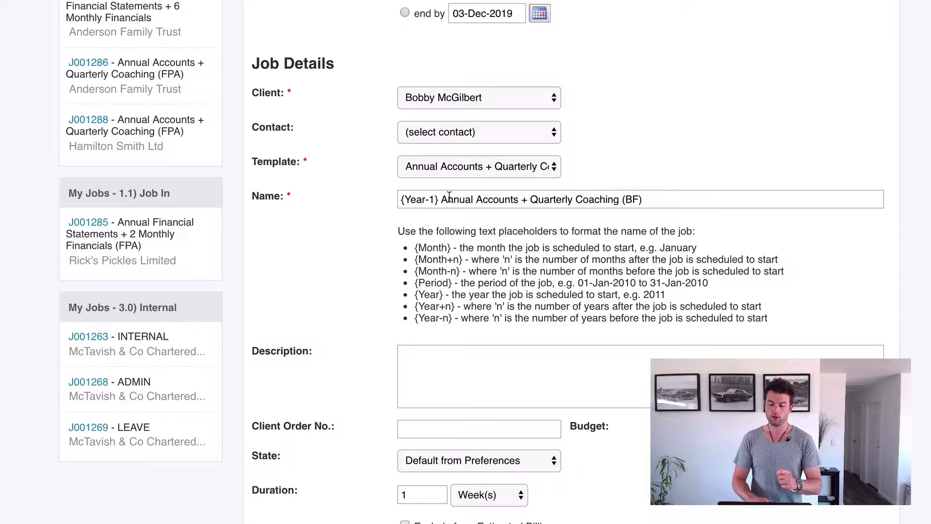
scroll("down", 3)
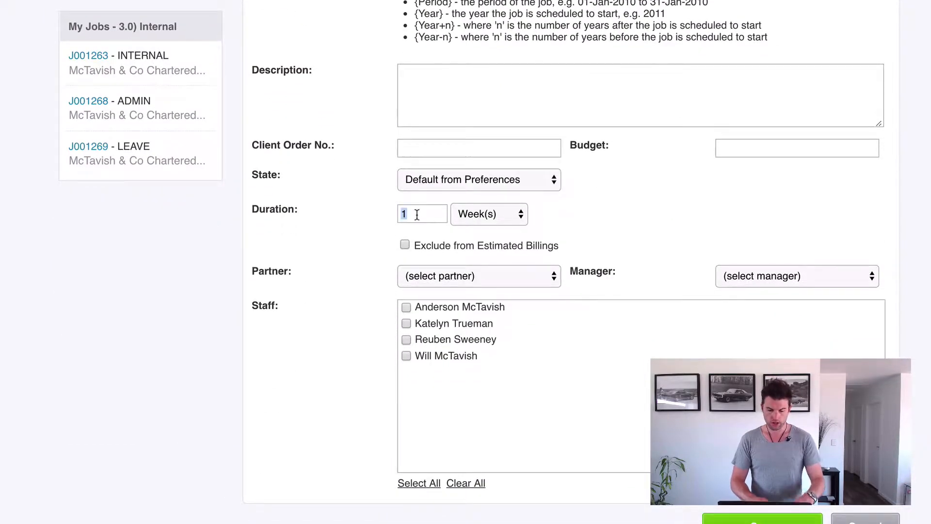
left_click(489, 214)
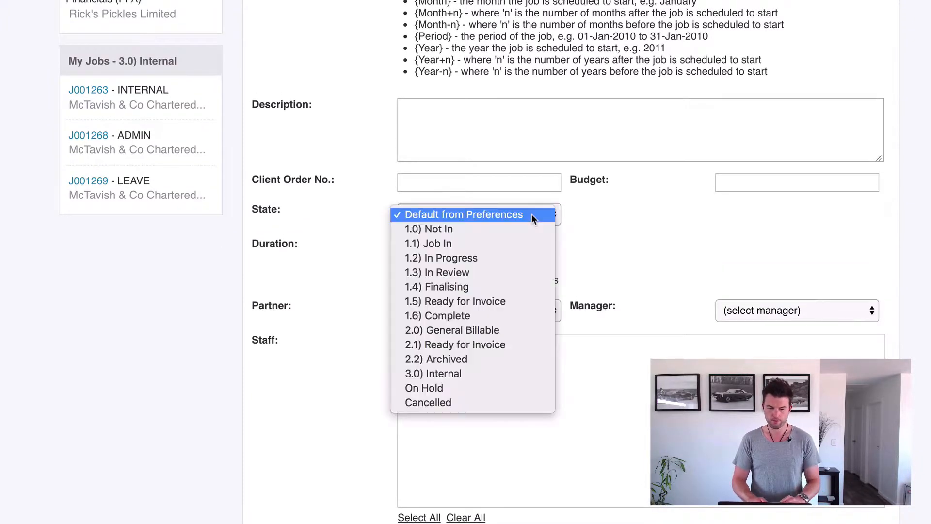
left_click(437, 229)
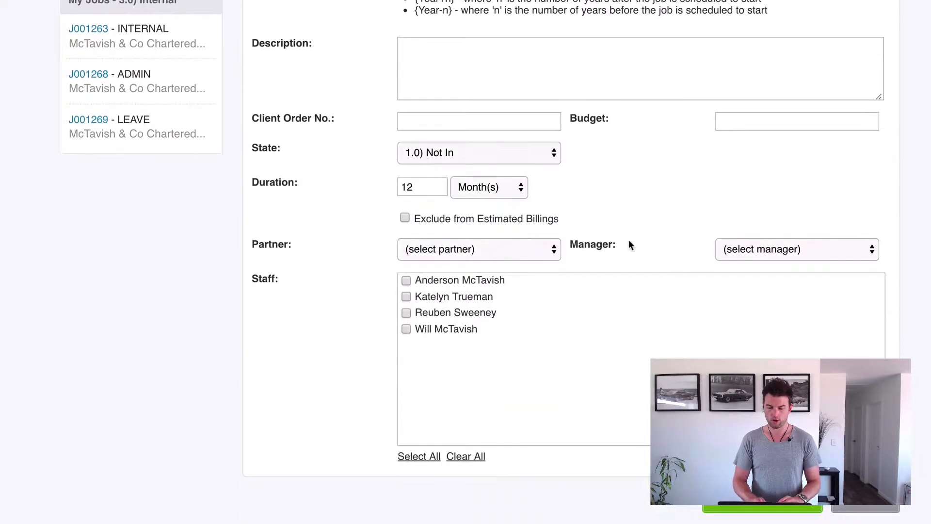
left_click(479, 249)
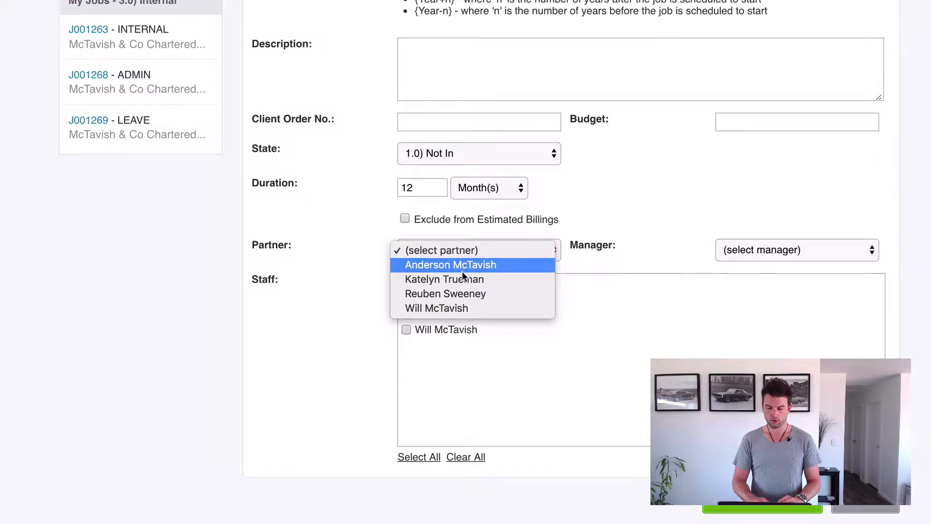
left_click(450, 265)
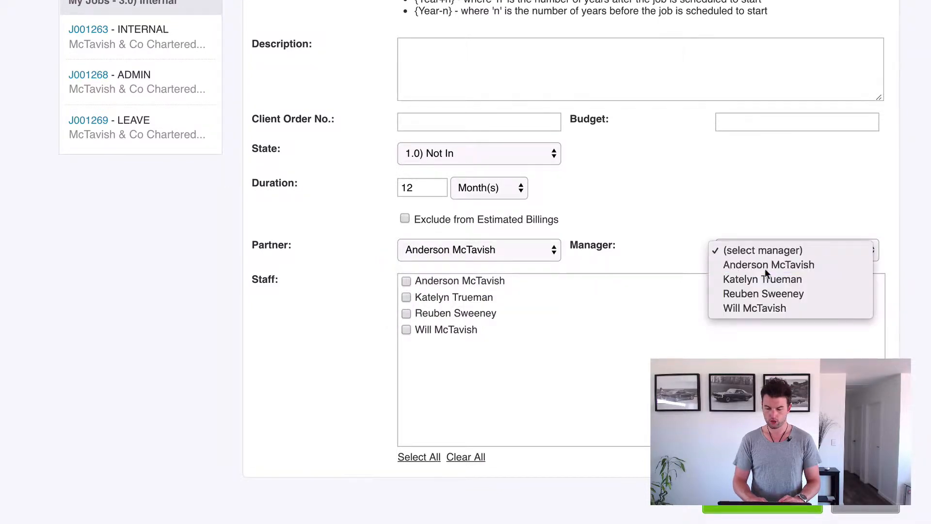
left_click(768, 264)
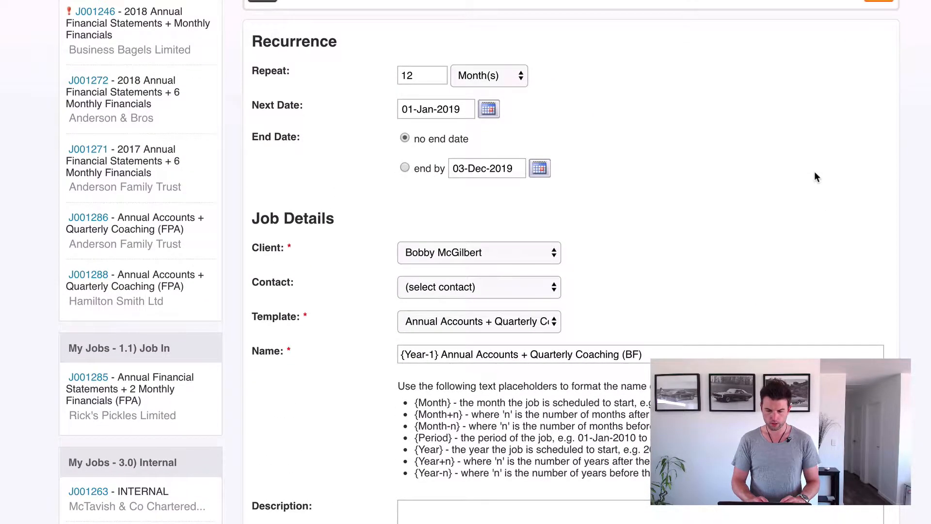
scroll("down", 3)
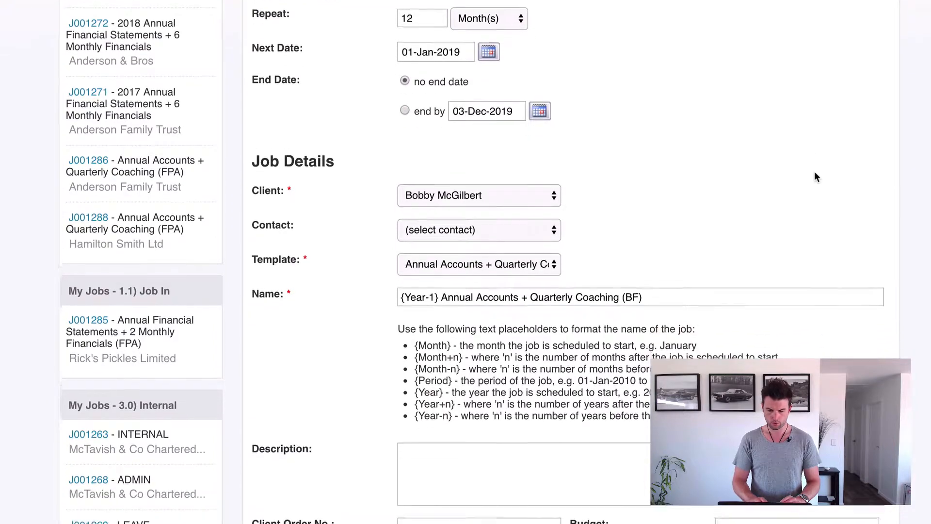
scroll("down", 3)
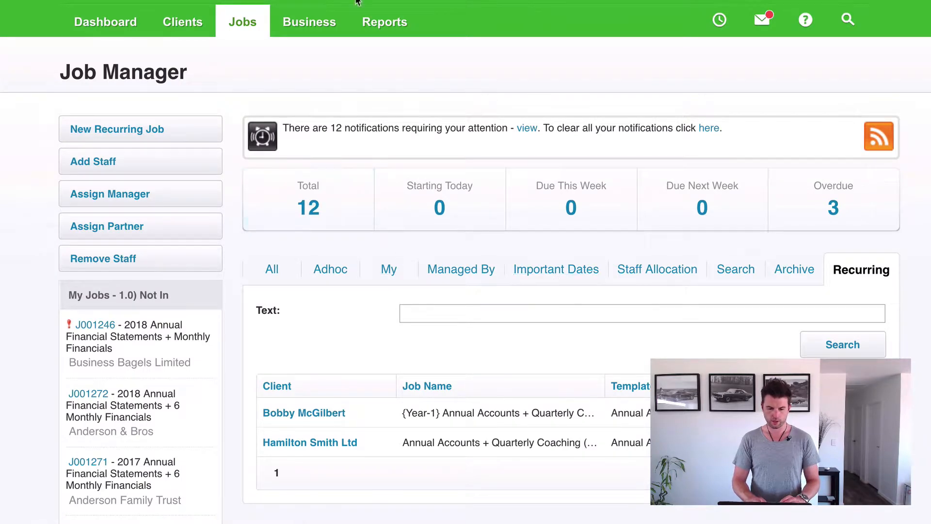
left_click(243, 21)
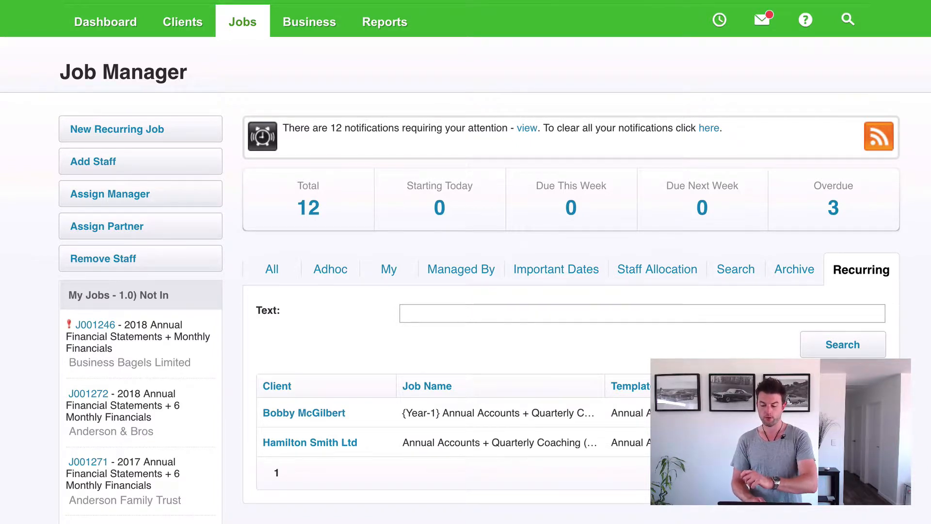
scroll("down", 3)
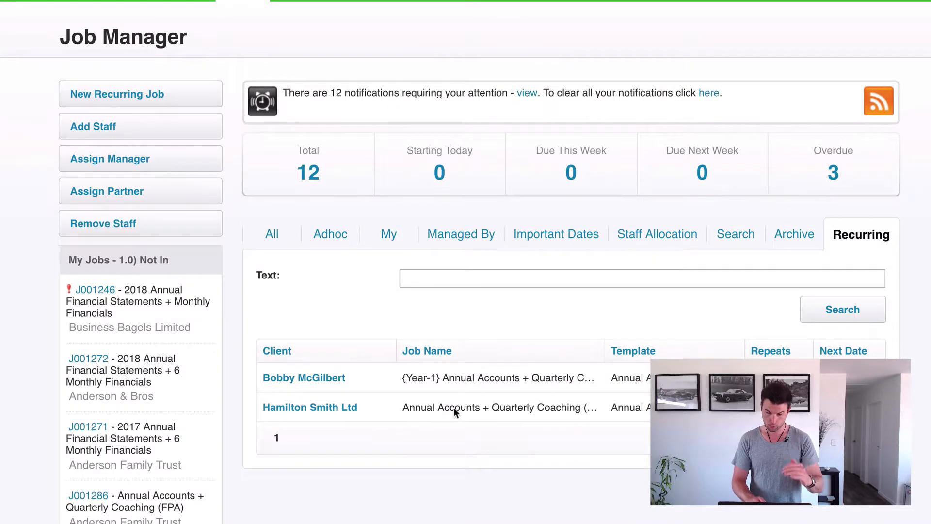